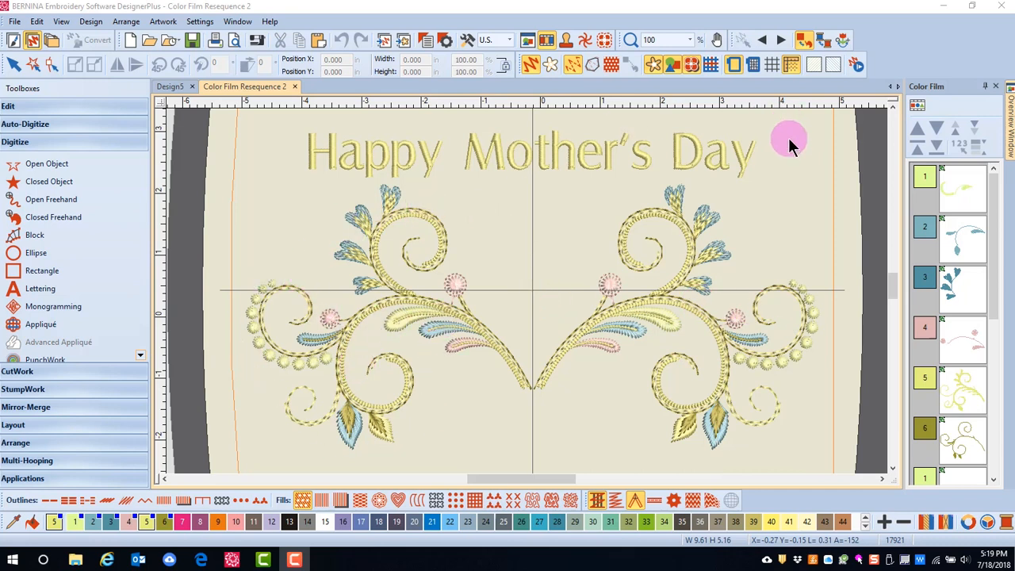
# Review the Color Film list and select a colour block in the design.
pyautogui.scroll(-3)
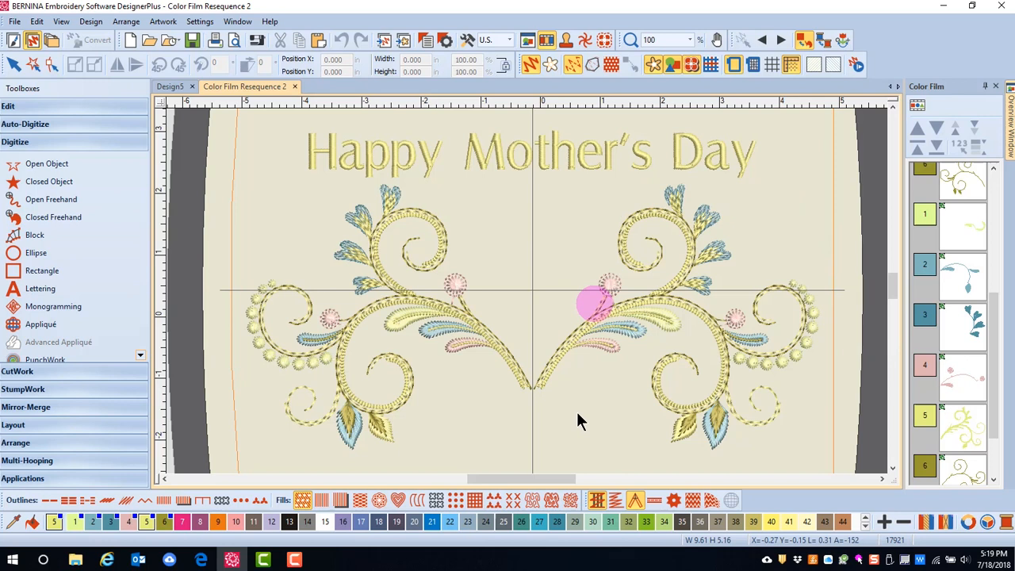
pyautogui.scroll(-3)
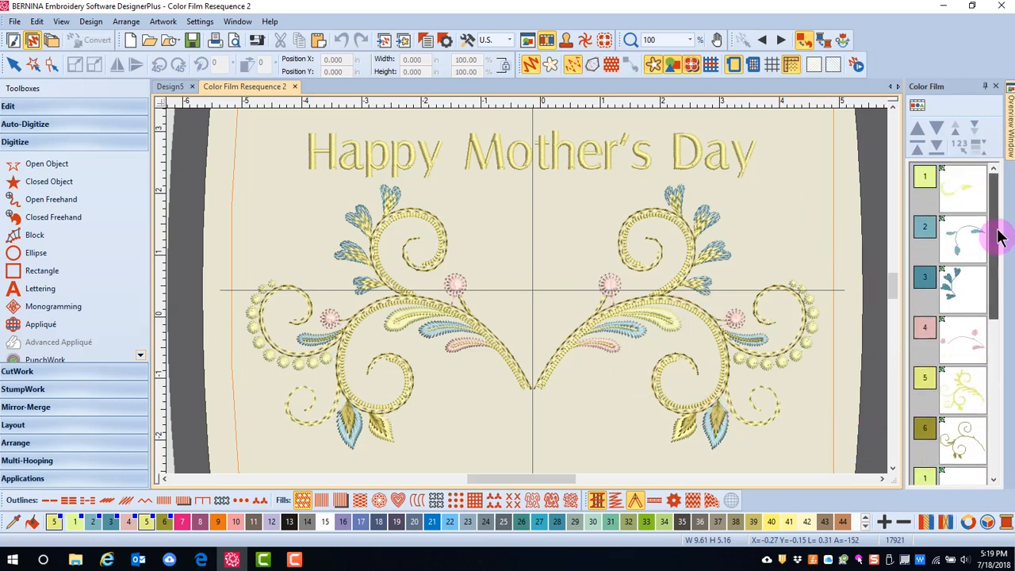
pyautogui.click(962, 289)
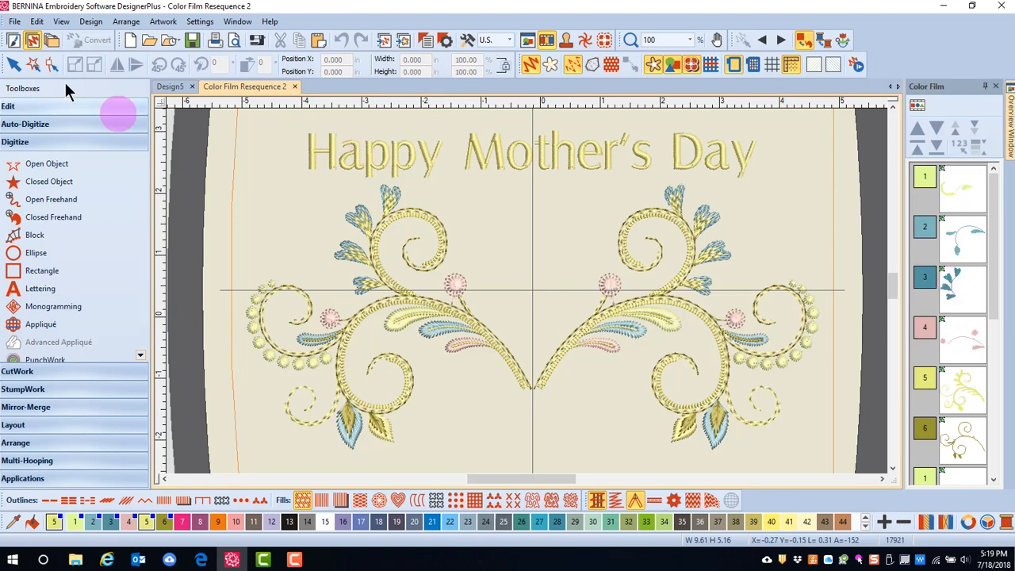
# Apply Design > Optimize Color Changes, confirming the cut from 12 colour changes to 6.
pyautogui.click(89, 22)
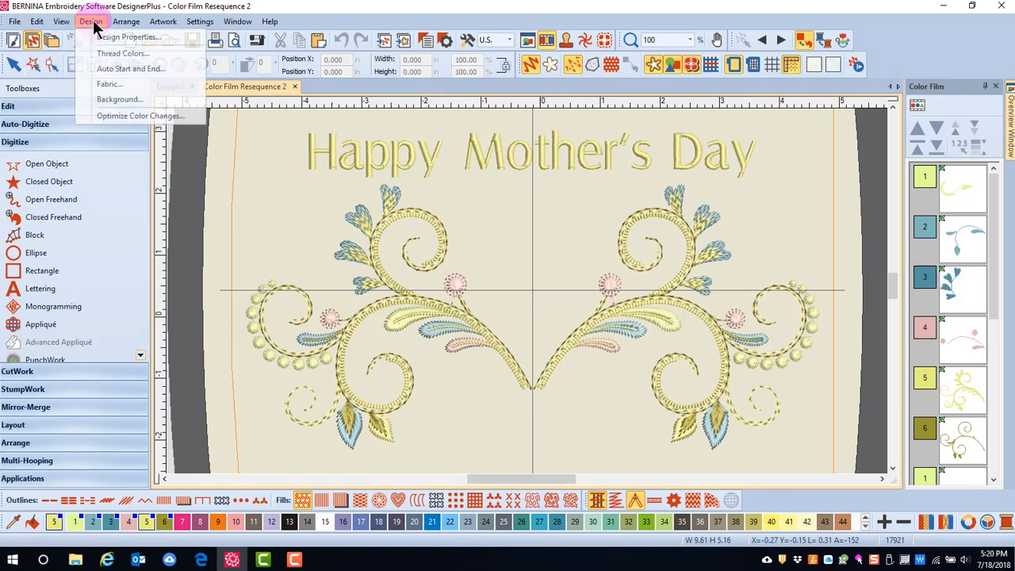
pyautogui.moveTo(118, 116)
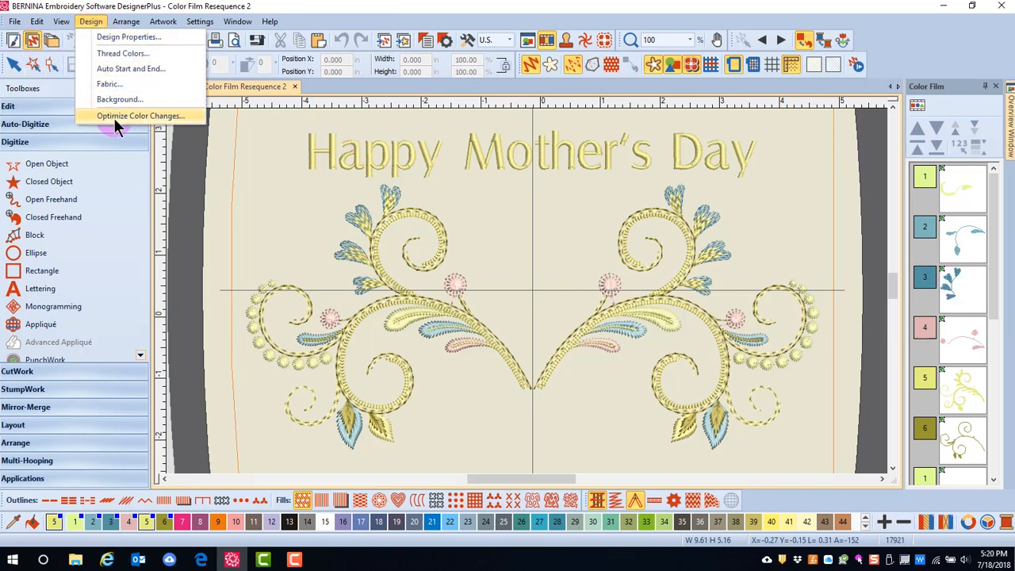
pyautogui.click(139, 116)
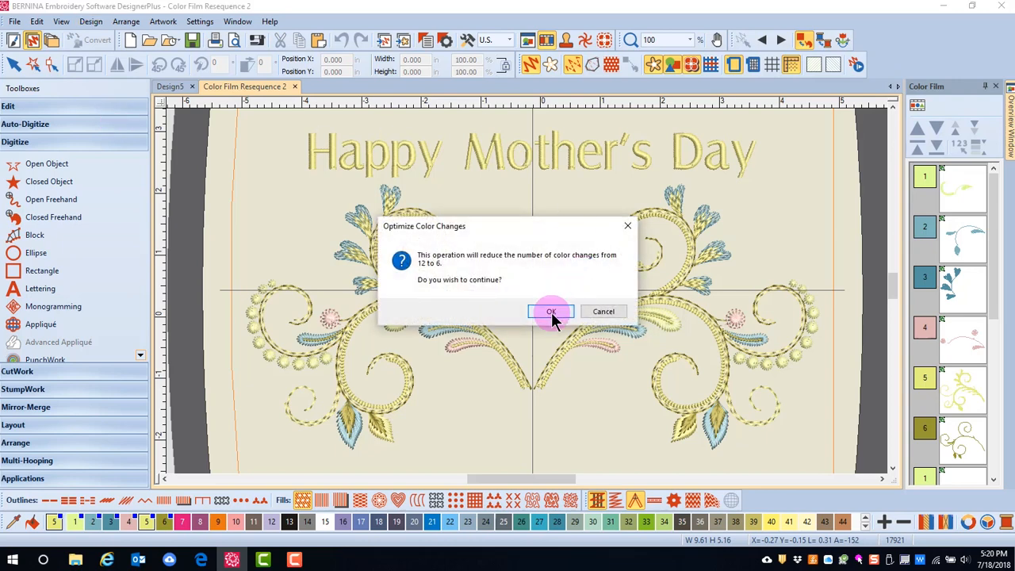
pyautogui.click(552, 311)
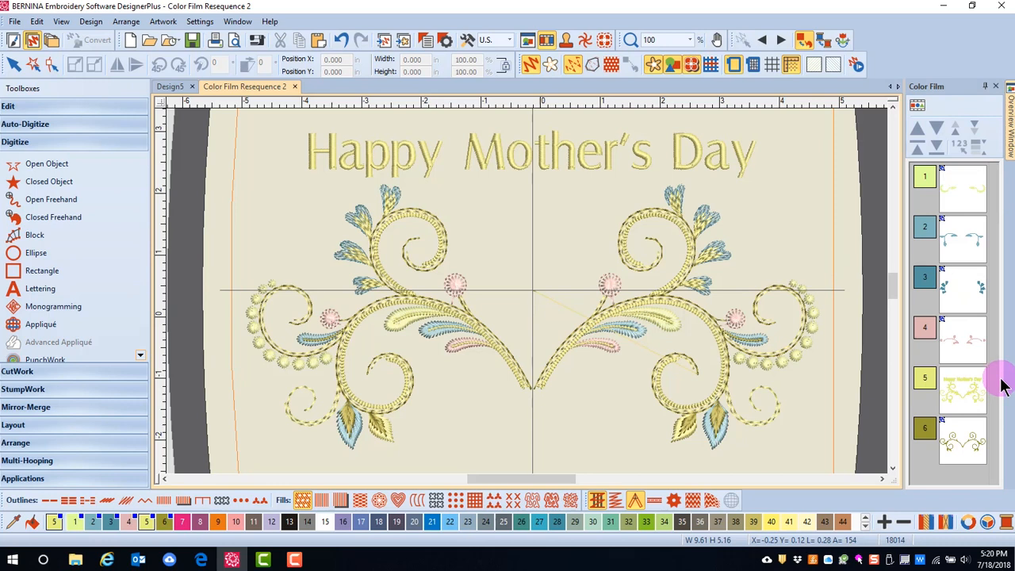
pyautogui.moveTo(811, 150)
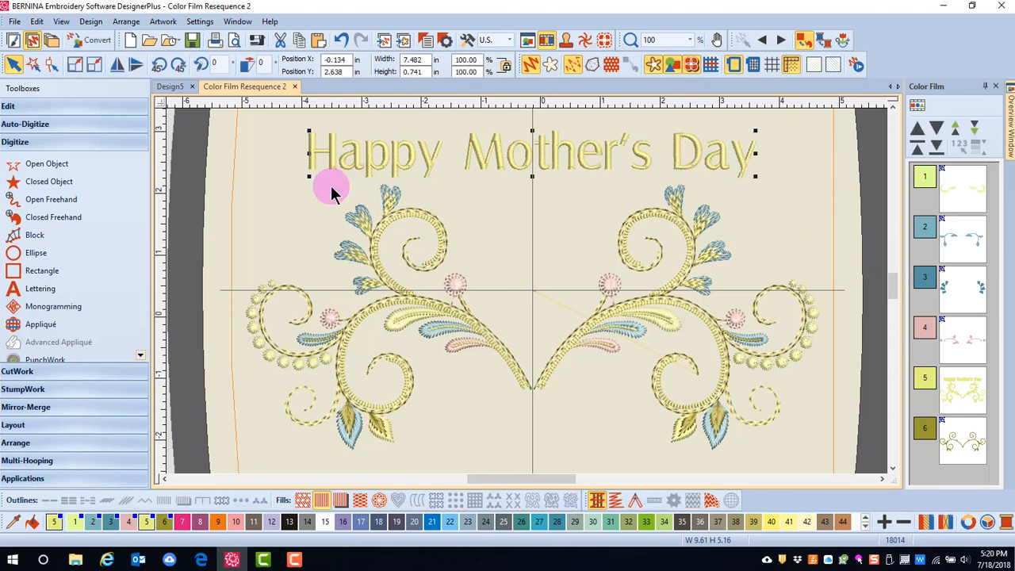
pyautogui.moveTo(568, 381)
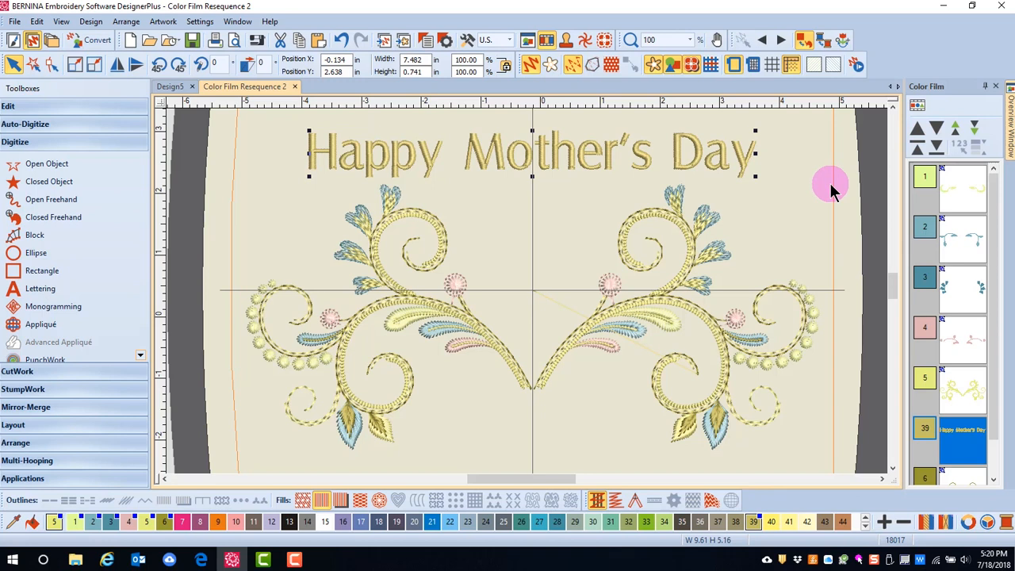
pyautogui.moveTo(832, 191)
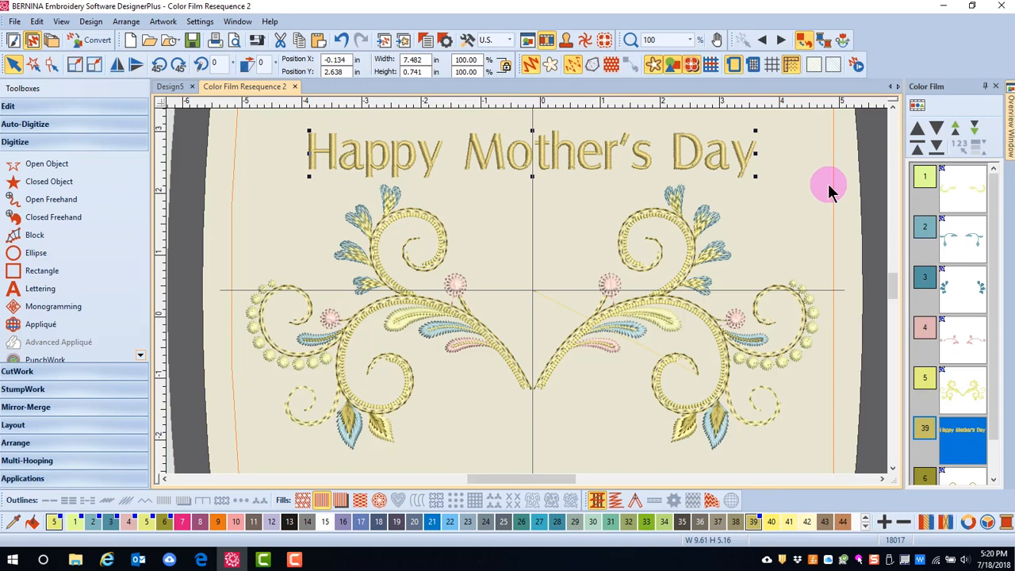
pyautogui.moveTo(872, 357)
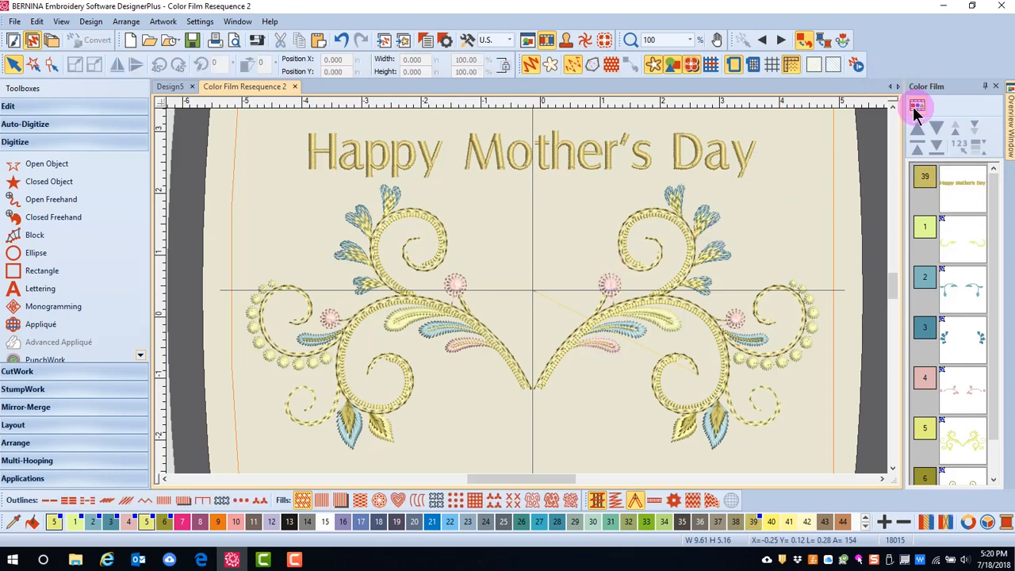
# Show individual objects in Color Film and select the pink leaf and flower-center objects.
pyautogui.click(917, 104)
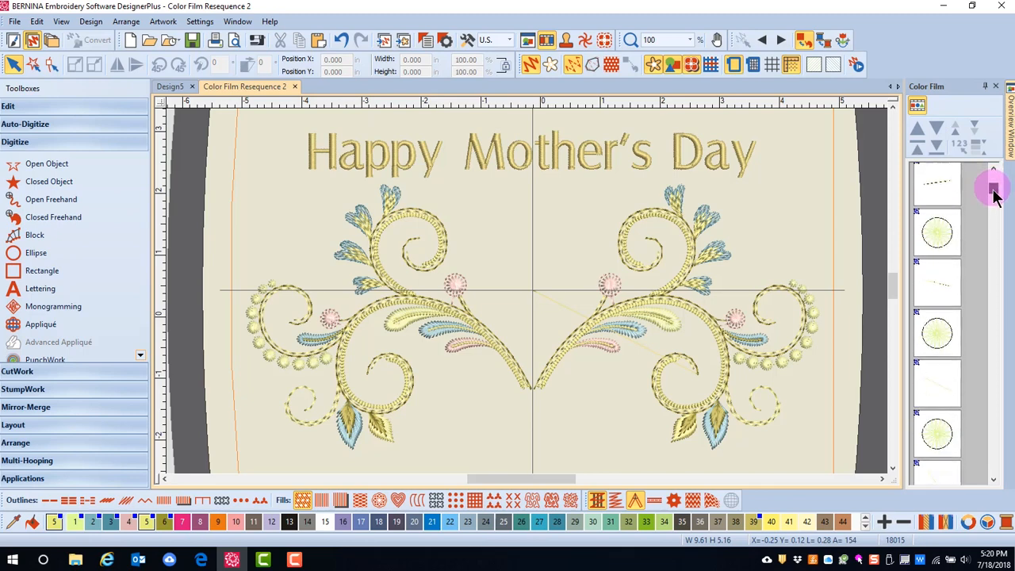
pyautogui.scroll(-3)
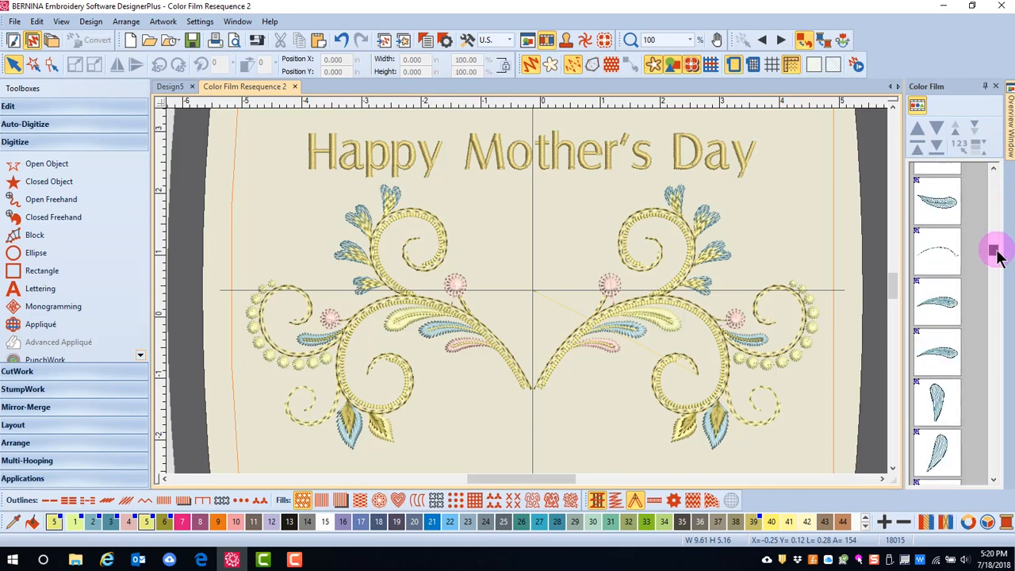
pyautogui.scroll(-3)
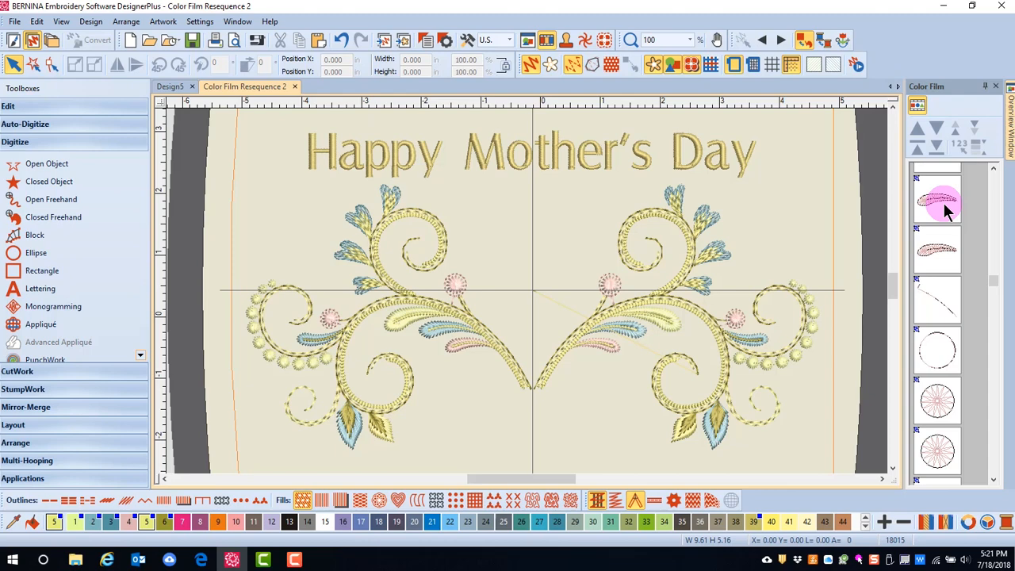
pyautogui.click(938, 200)
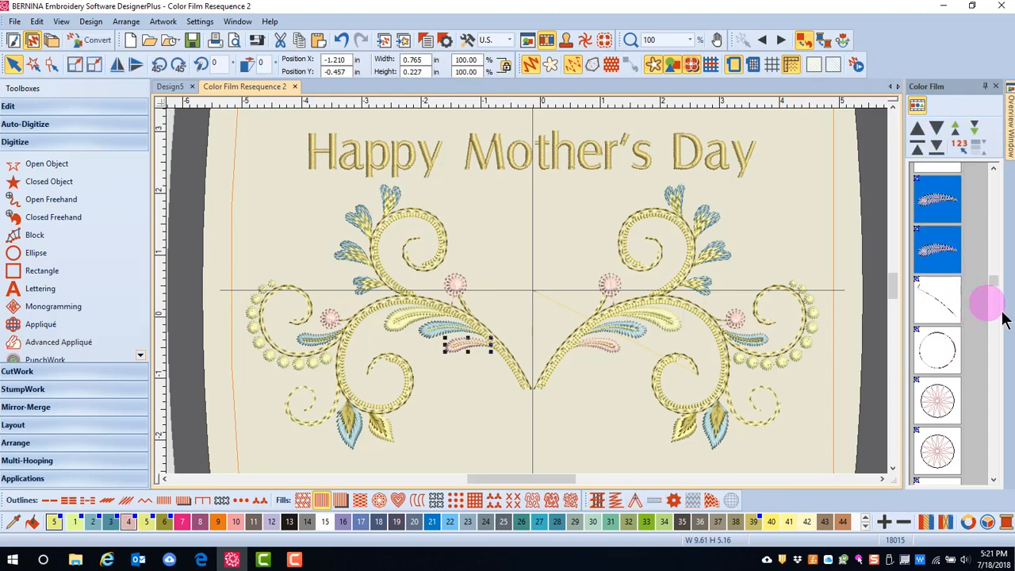
pyautogui.scroll(-3)
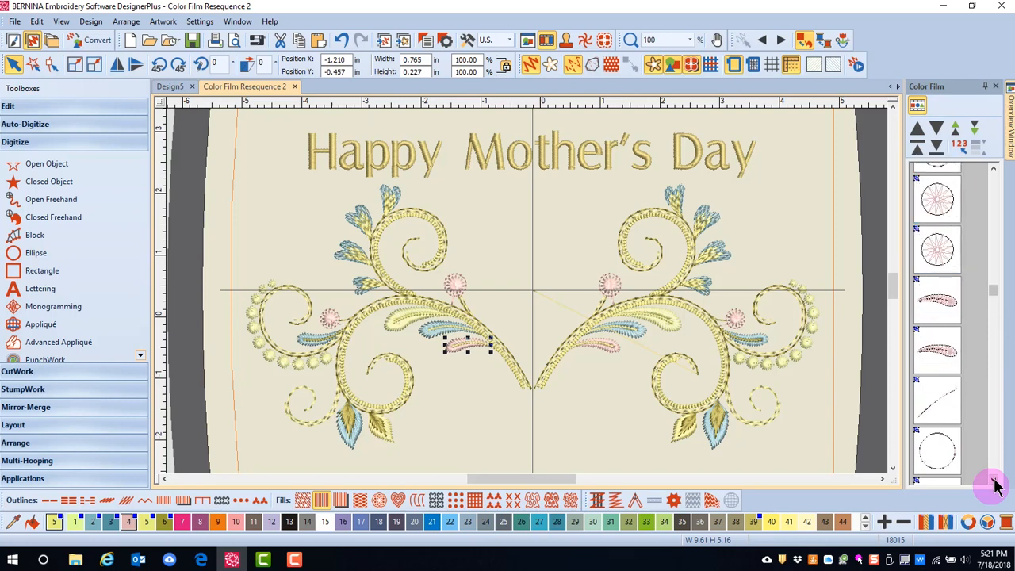
pyautogui.click(936, 350)
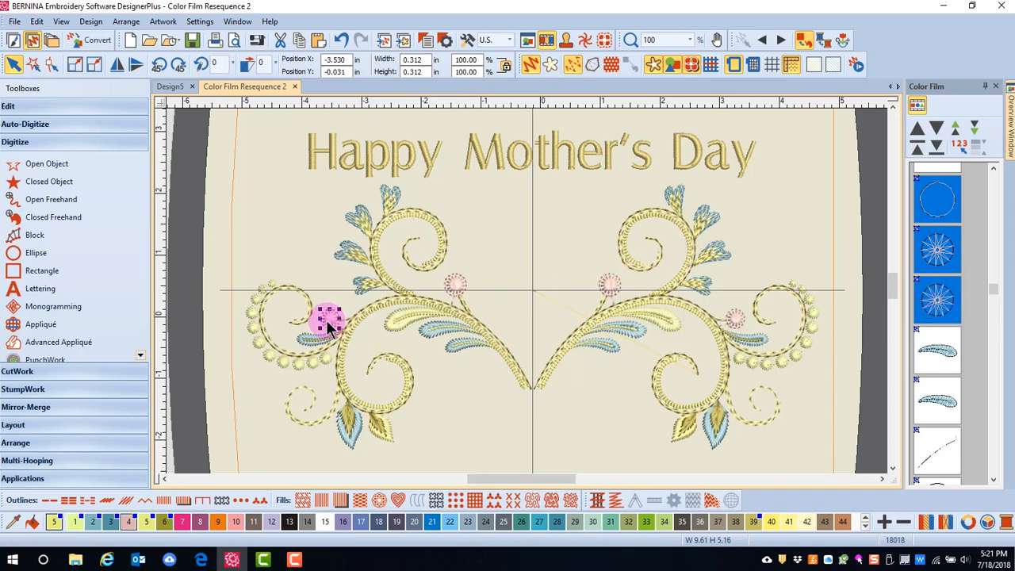
# Drag a copy of a small flower to the swirls' centre point.
pyautogui.moveTo(330, 317); pyautogui.dragTo(531, 405)
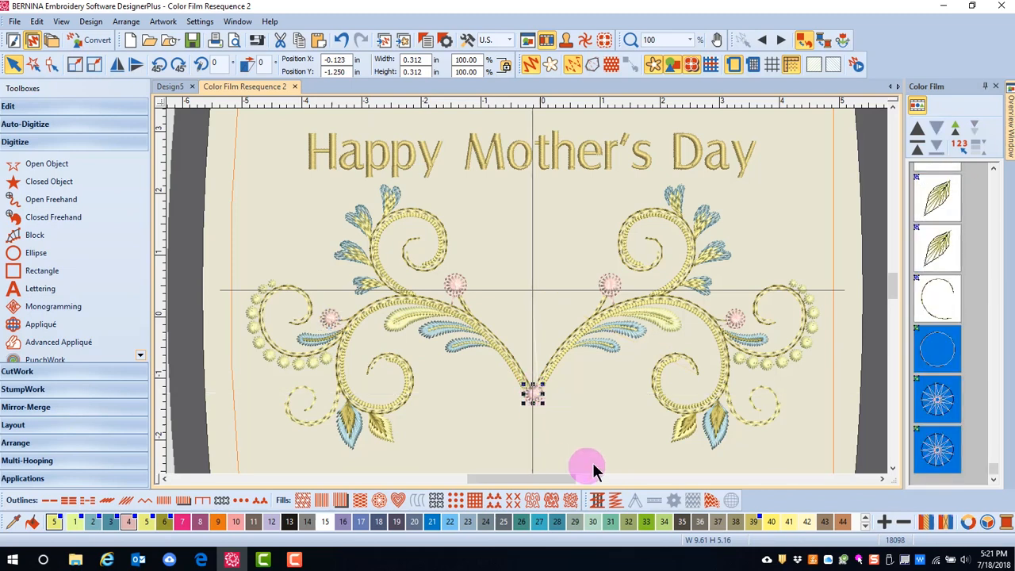
pyautogui.click(917, 104)
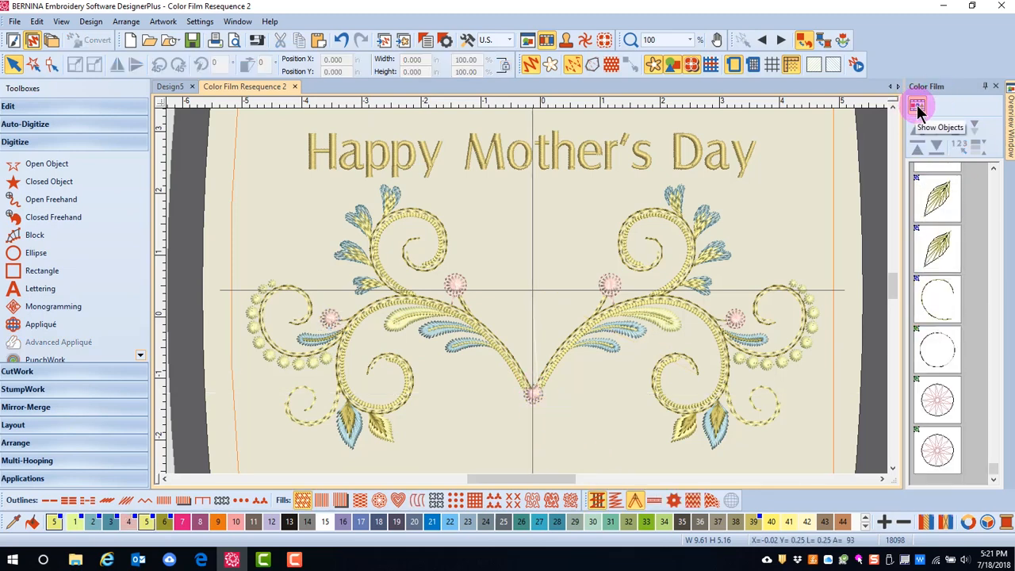
# Collapse Color Film to colour blocks and select the pink blocks to reorder them later in the sequence.
pyautogui.click(919, 105)
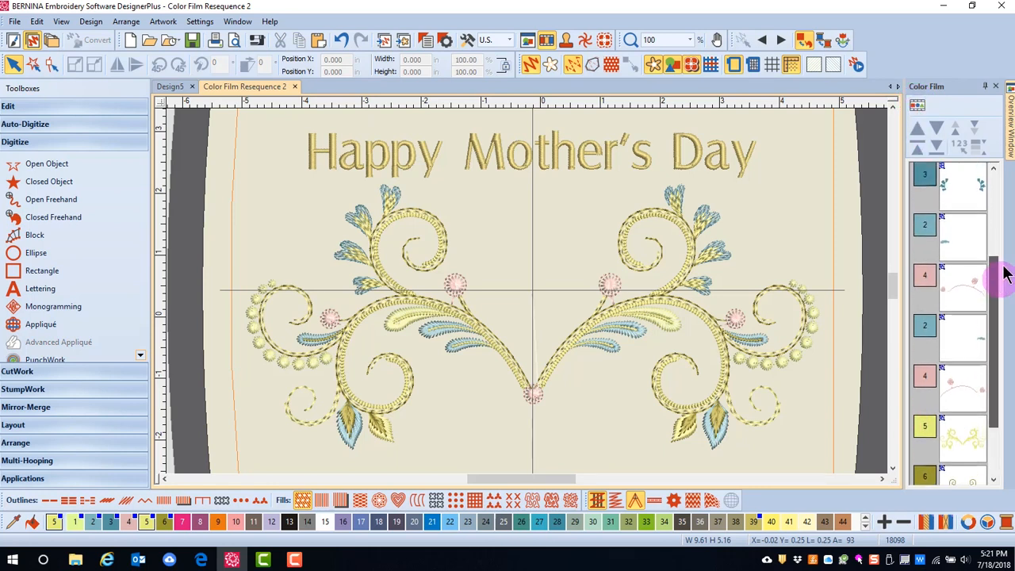
pyautogui.scroll(-3)
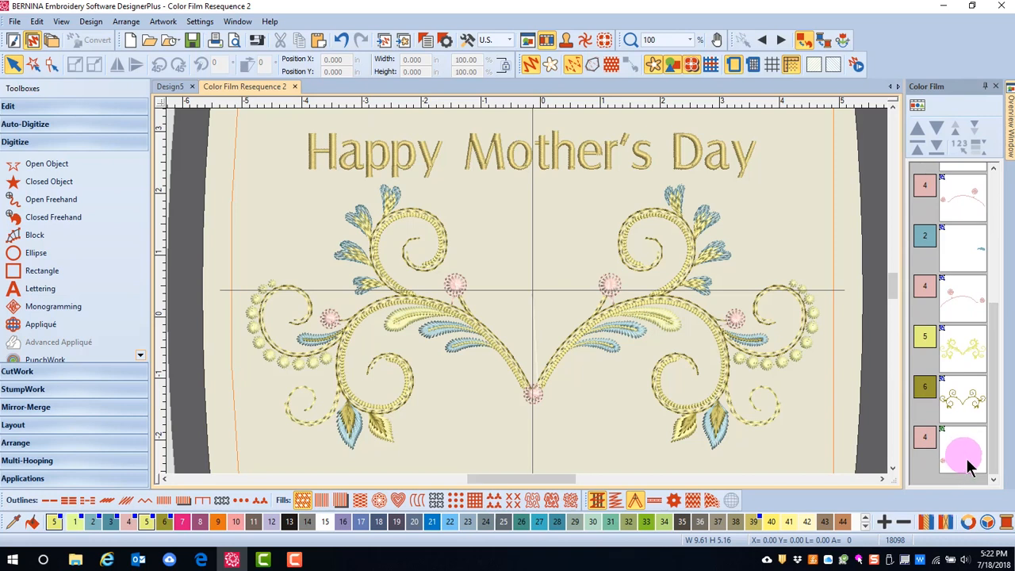
pyautogui.click(965, 452)
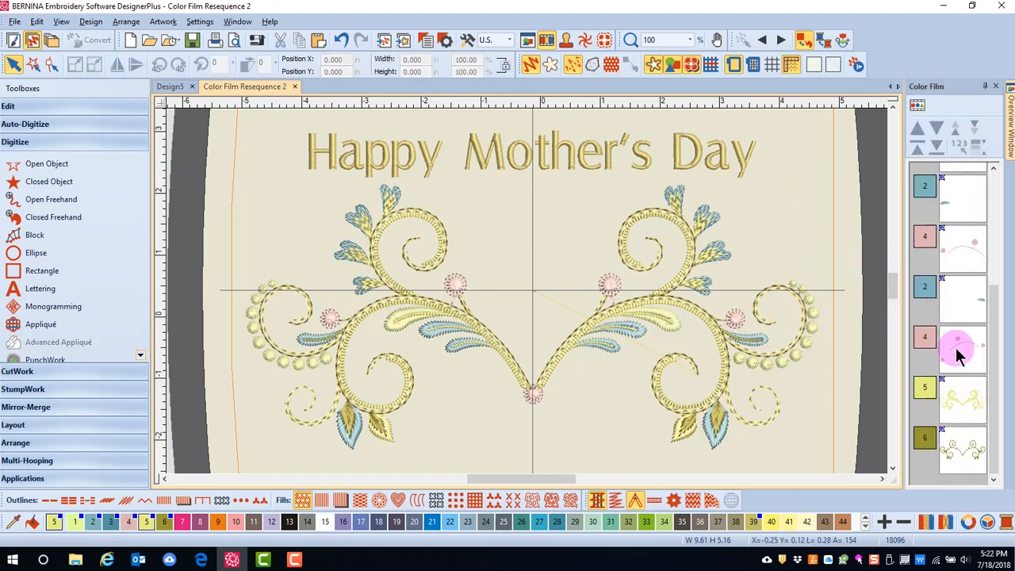
pyautogui.click(962, 349)
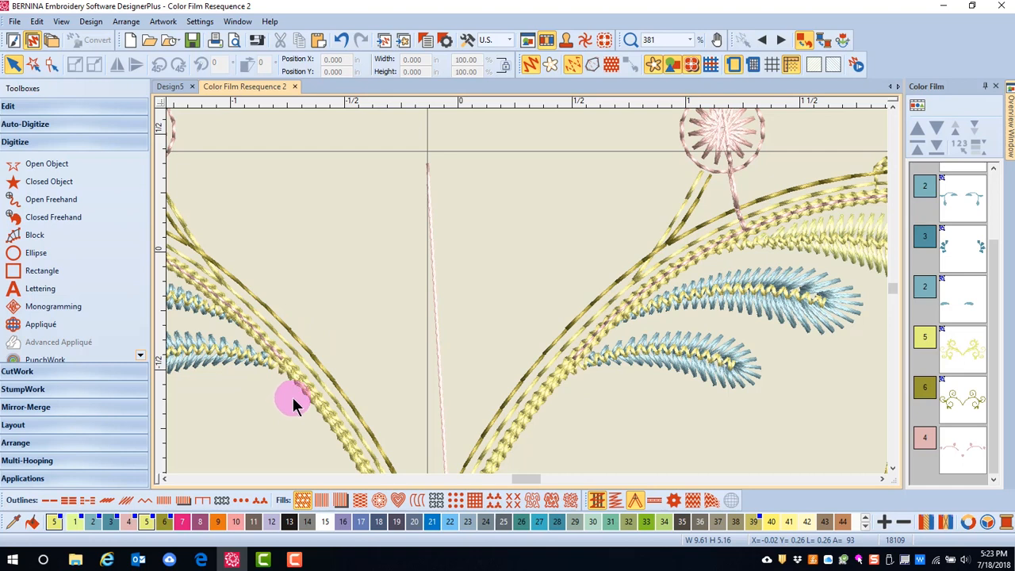
pyautogui.moveTo(690, 267)
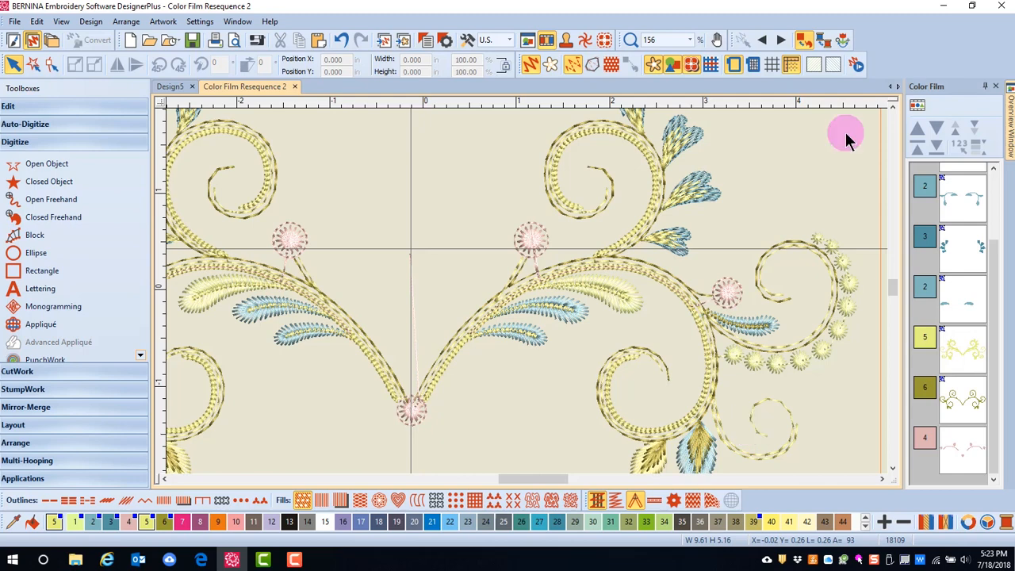
pyautogui.moveTo(917, 108)
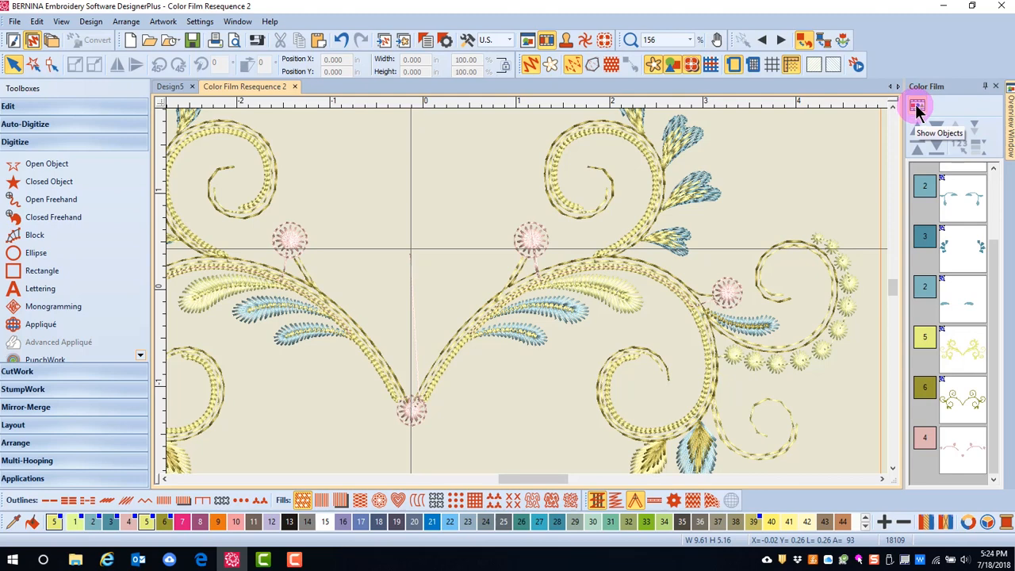
# Expand Color Film to objects and select a flower-center circle object.
pyautogui.click(918, 106)
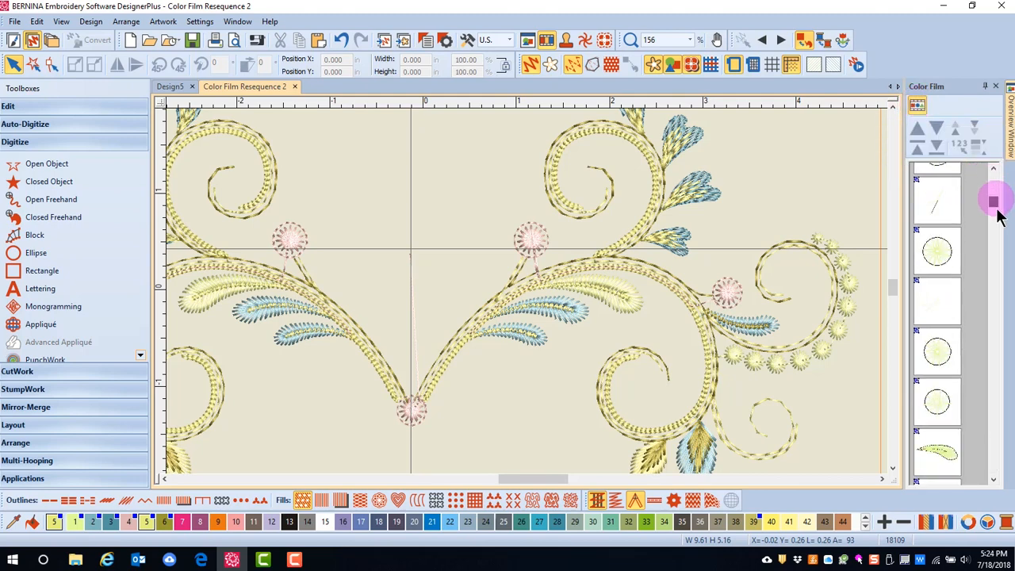
pyautogui.scroll(-3)
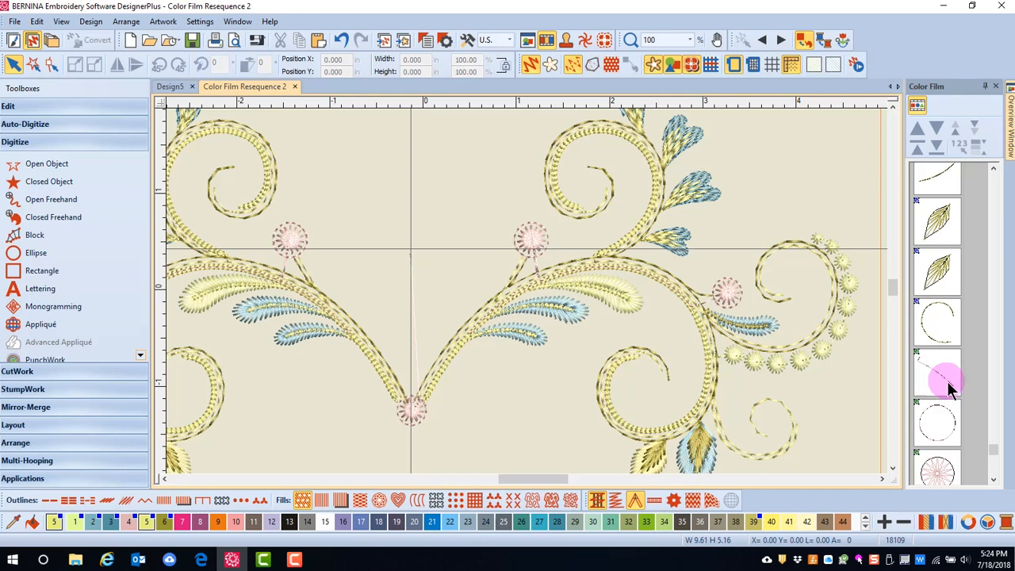
pyautogui.click(938, 373)
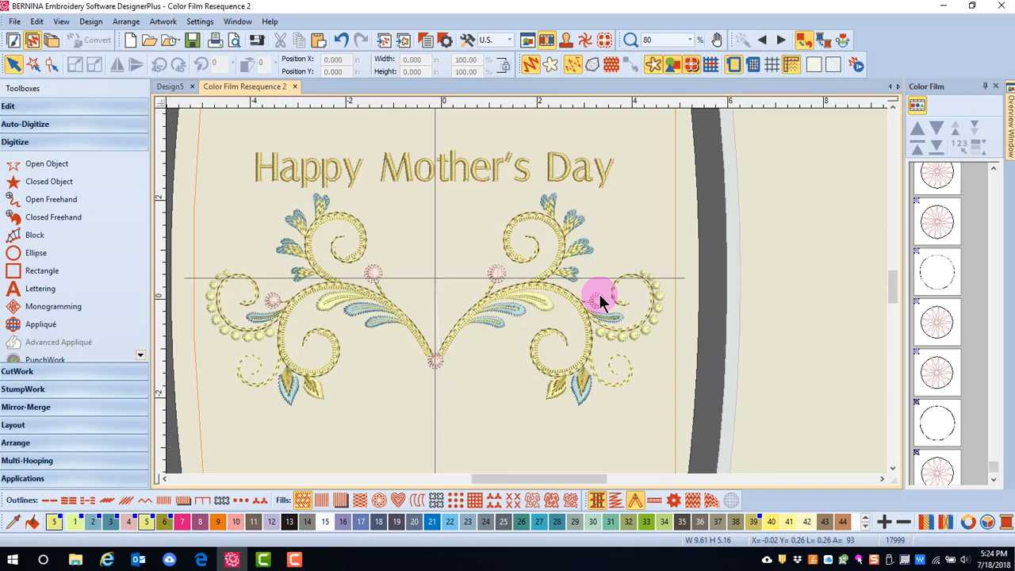
# Collapse Color Film back to numbered colour blocks and review the sequence with pink last.
pyautogui.click(917, 105)
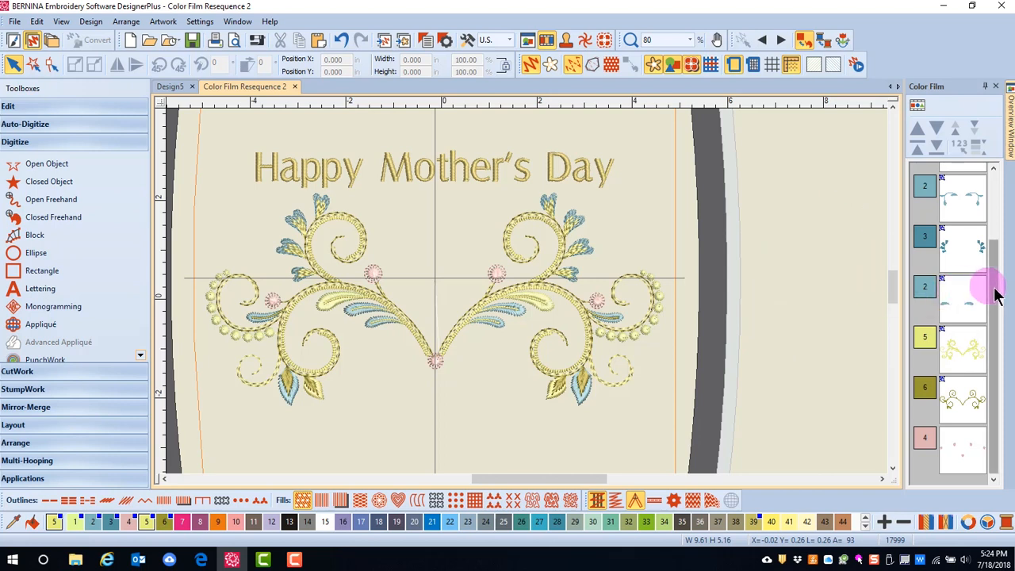
pyautogui.scroll(-3)
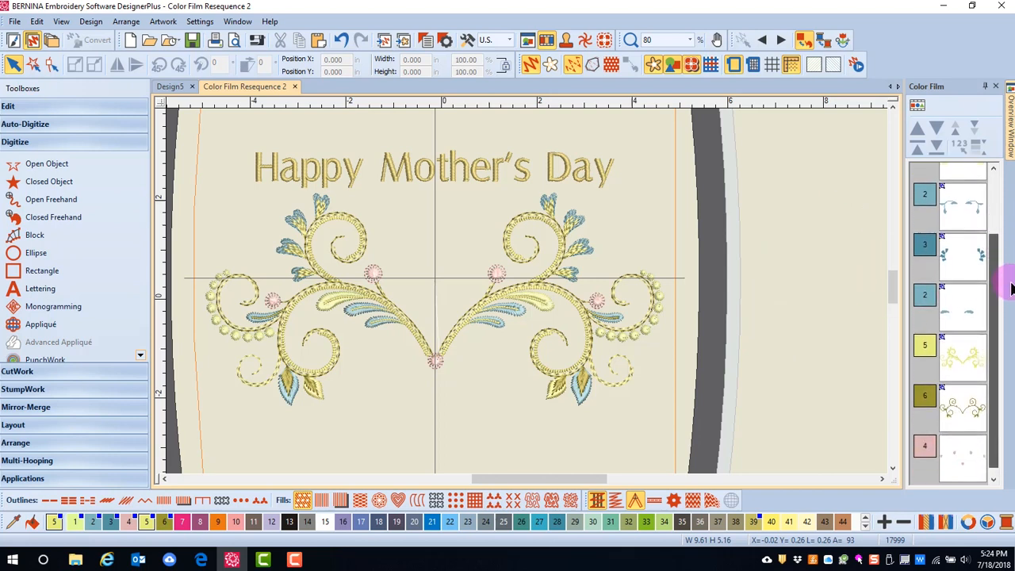